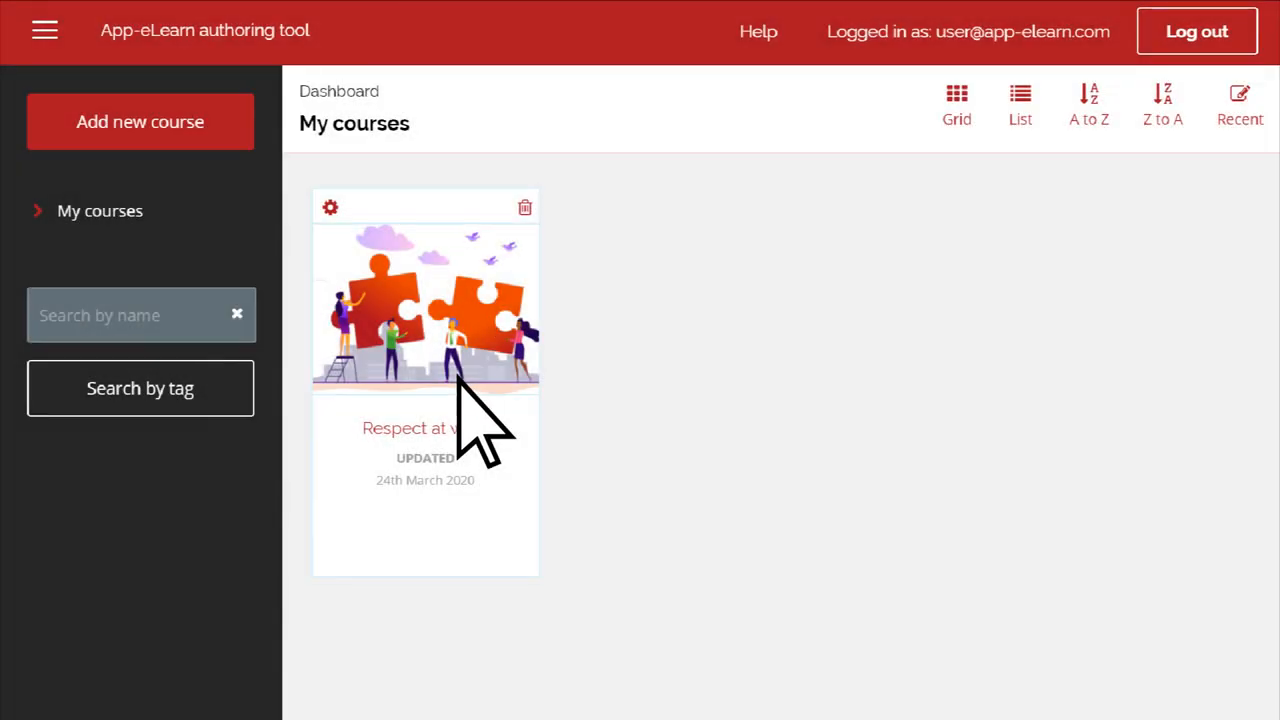
# - Open the Respect at work course from its dashboard card
pyautogui.click(425, 300)
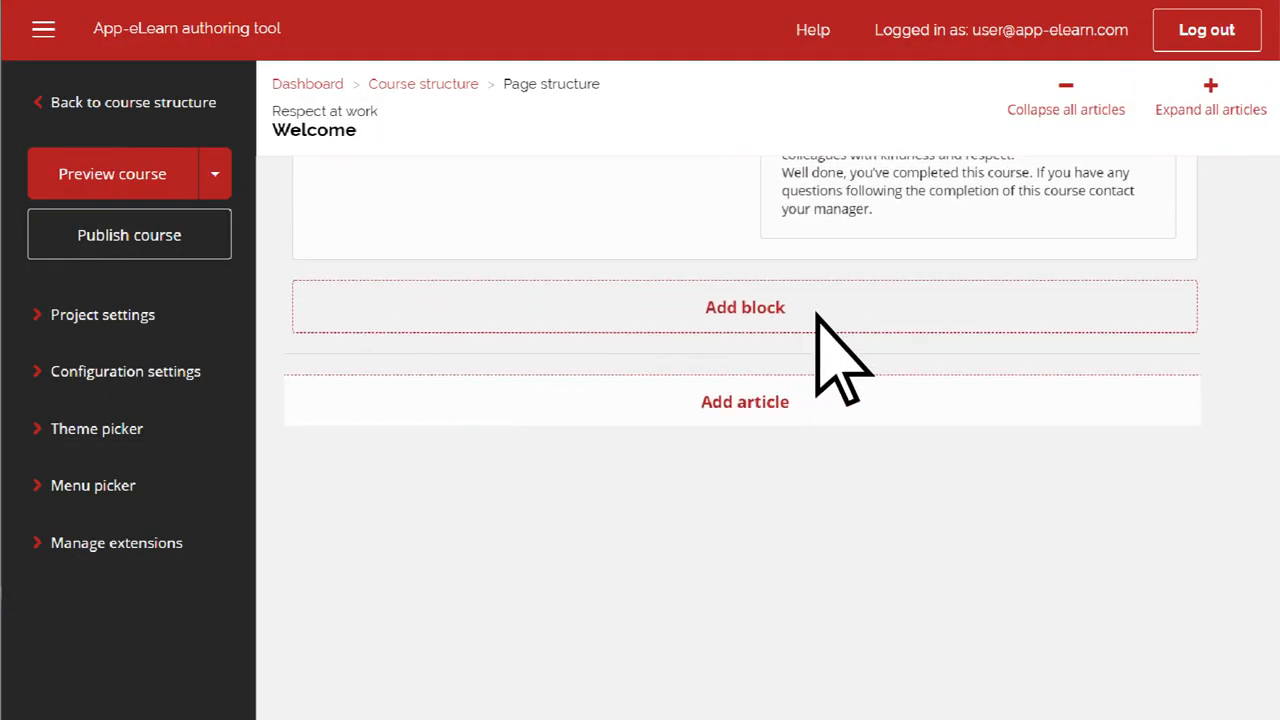
# - Add a block with a full-width Accordion component and edit its settings
pyautogui.click(745, 307)
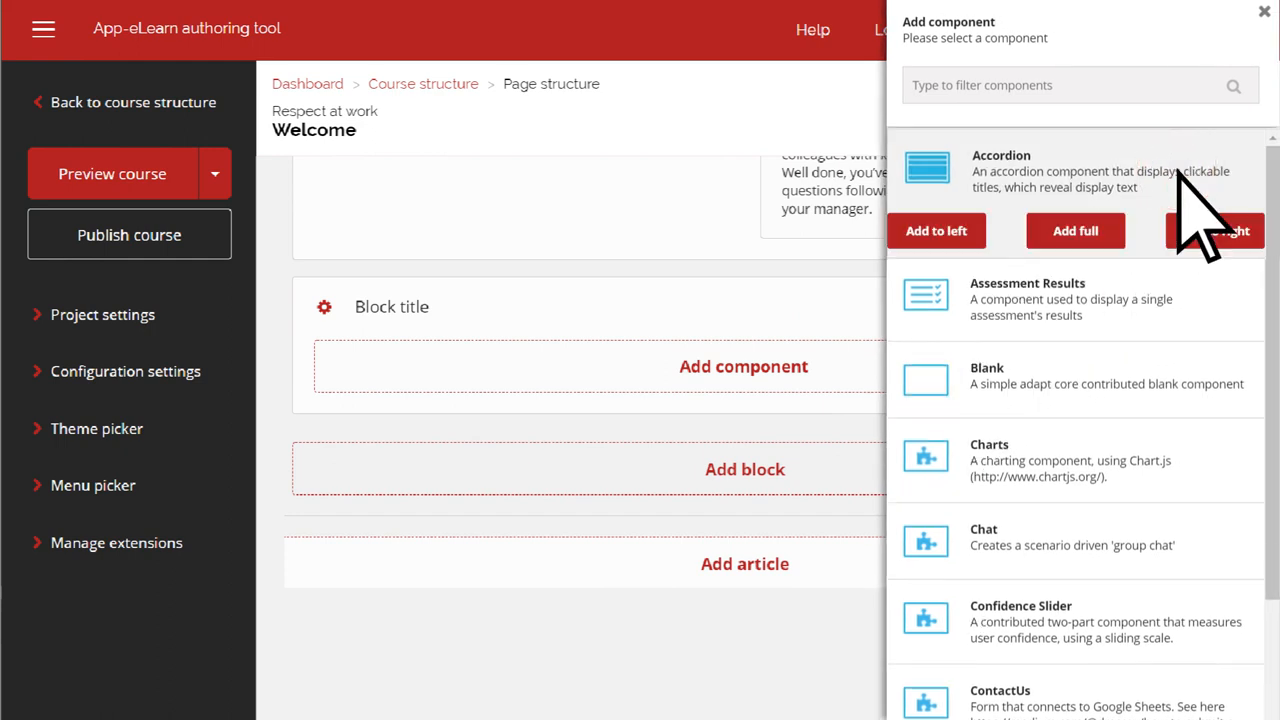
pyautogui.moveTo(1150, 240)
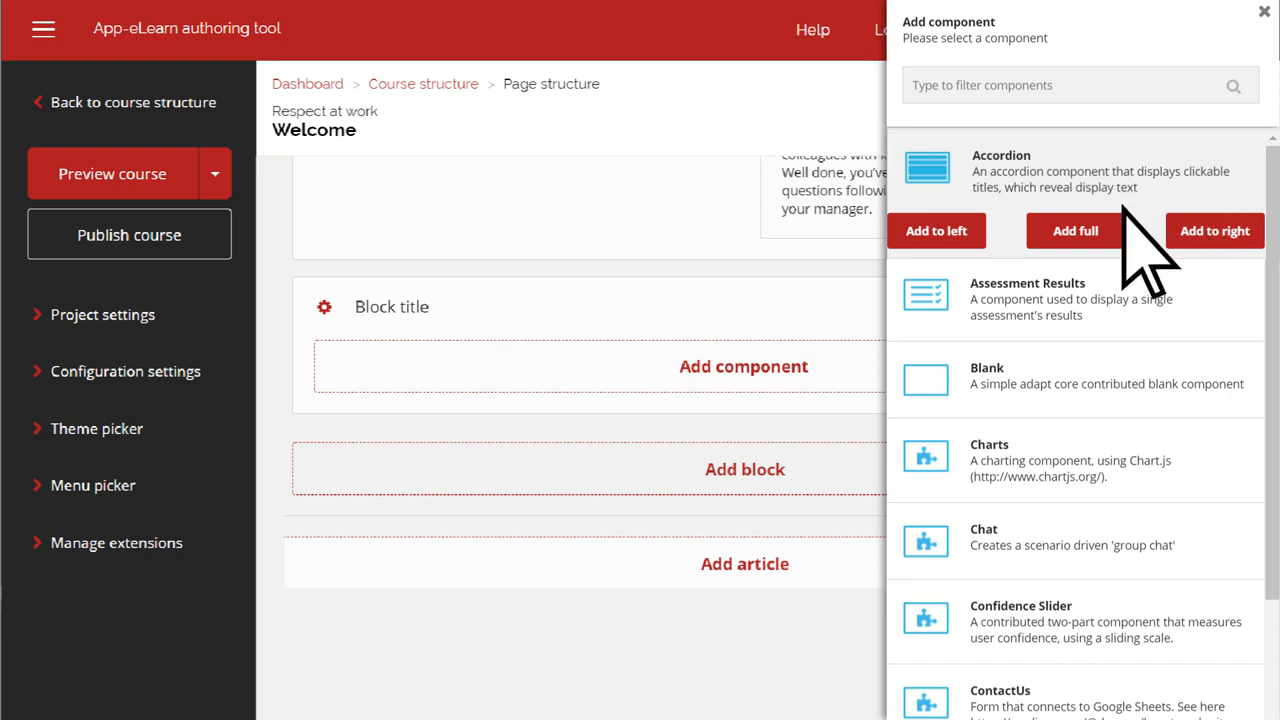
pyautogui.click(1075, 231)
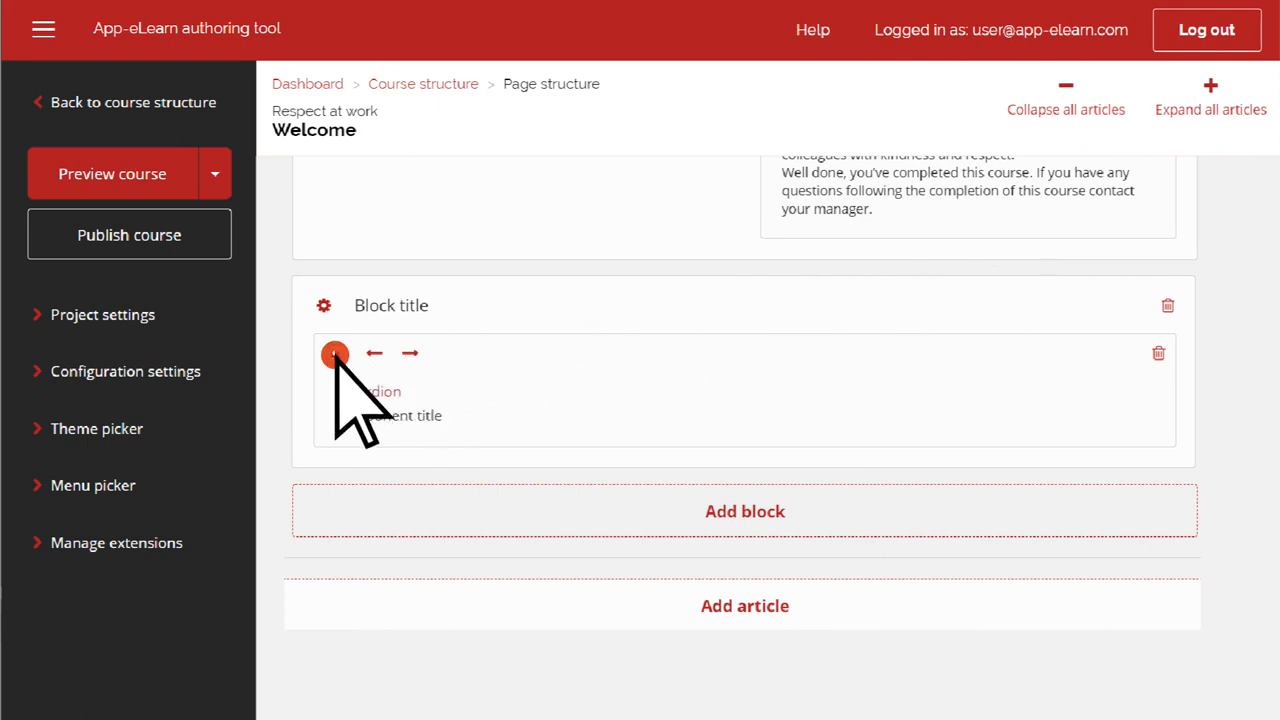
pyautogui.click(334, 353)
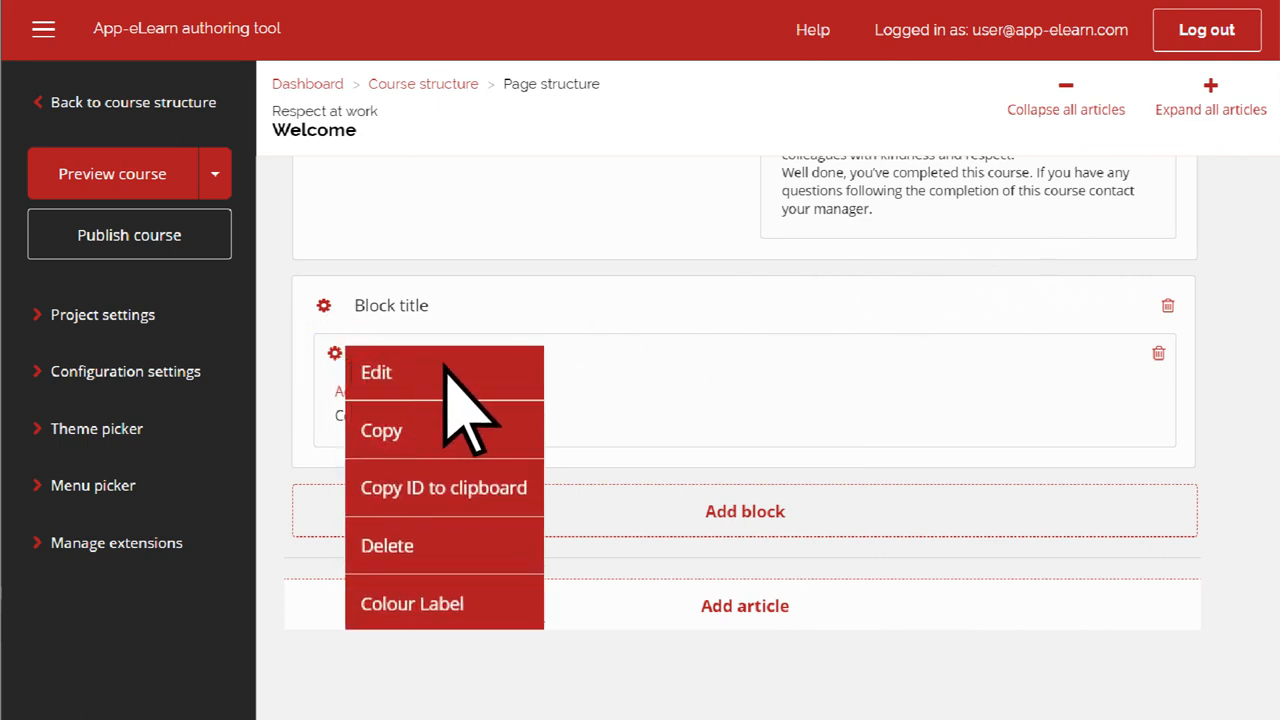
pyautogui.click(376, 371)
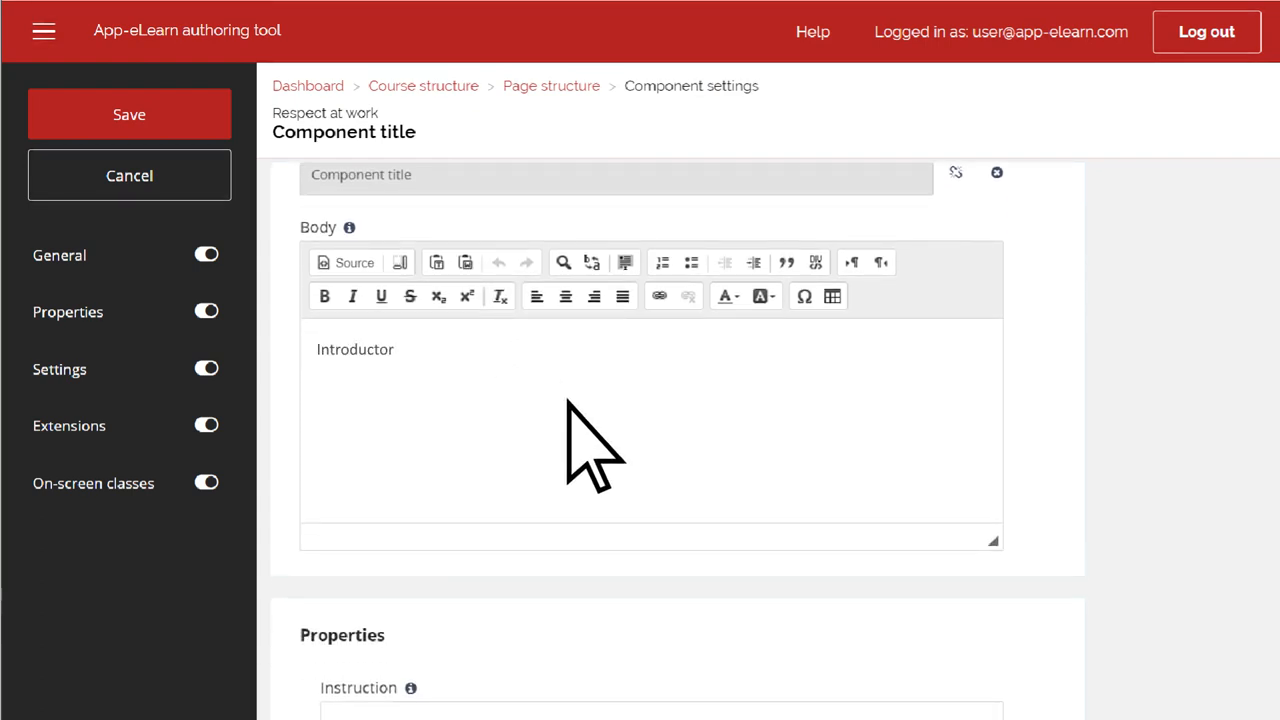
# - Scroll to the accordion's Items property and add a new item
pyautogui.scroll(-3)
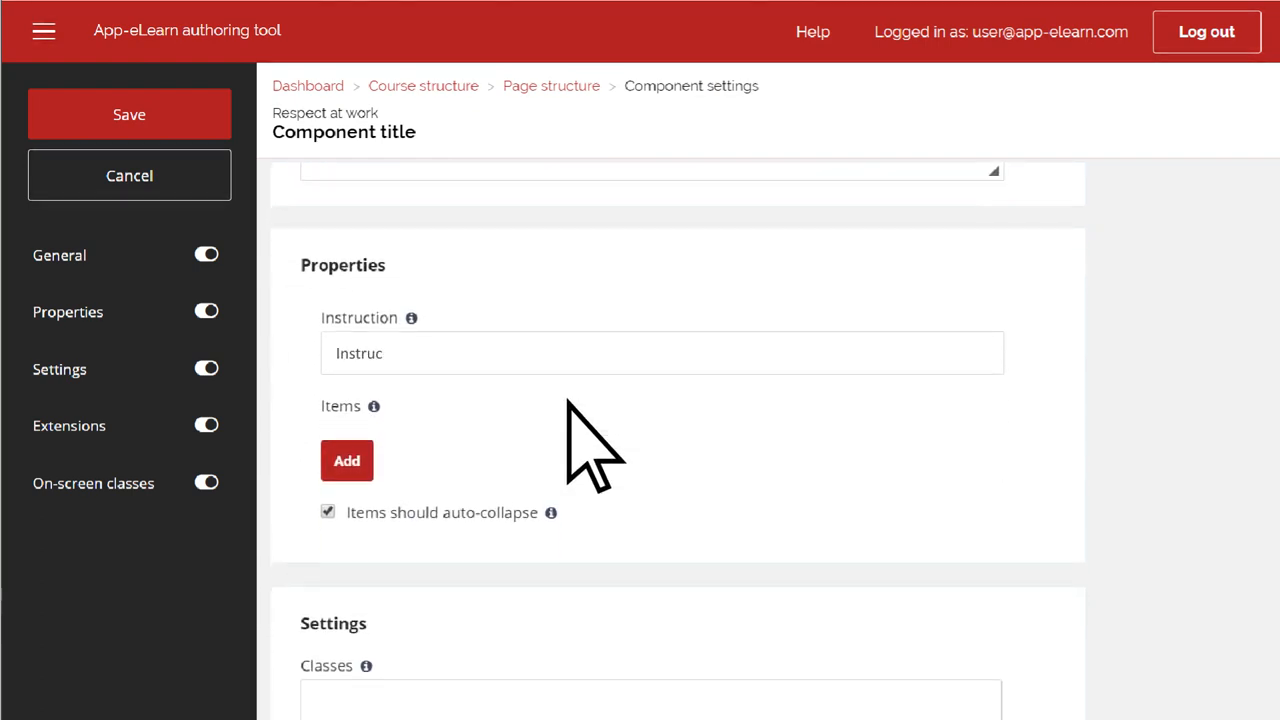
pyautogui.click(346, 461)
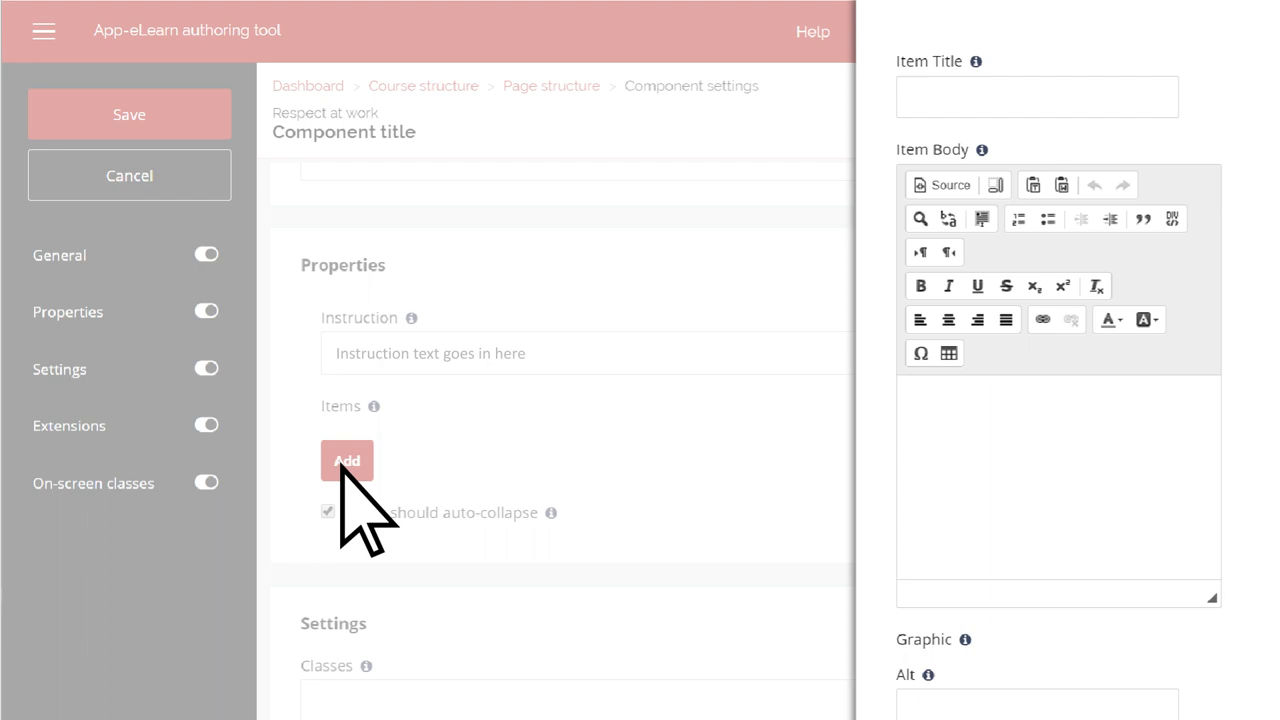
# - Enter the item title and choose an asset for its graphic
pyautogui.write('Title')
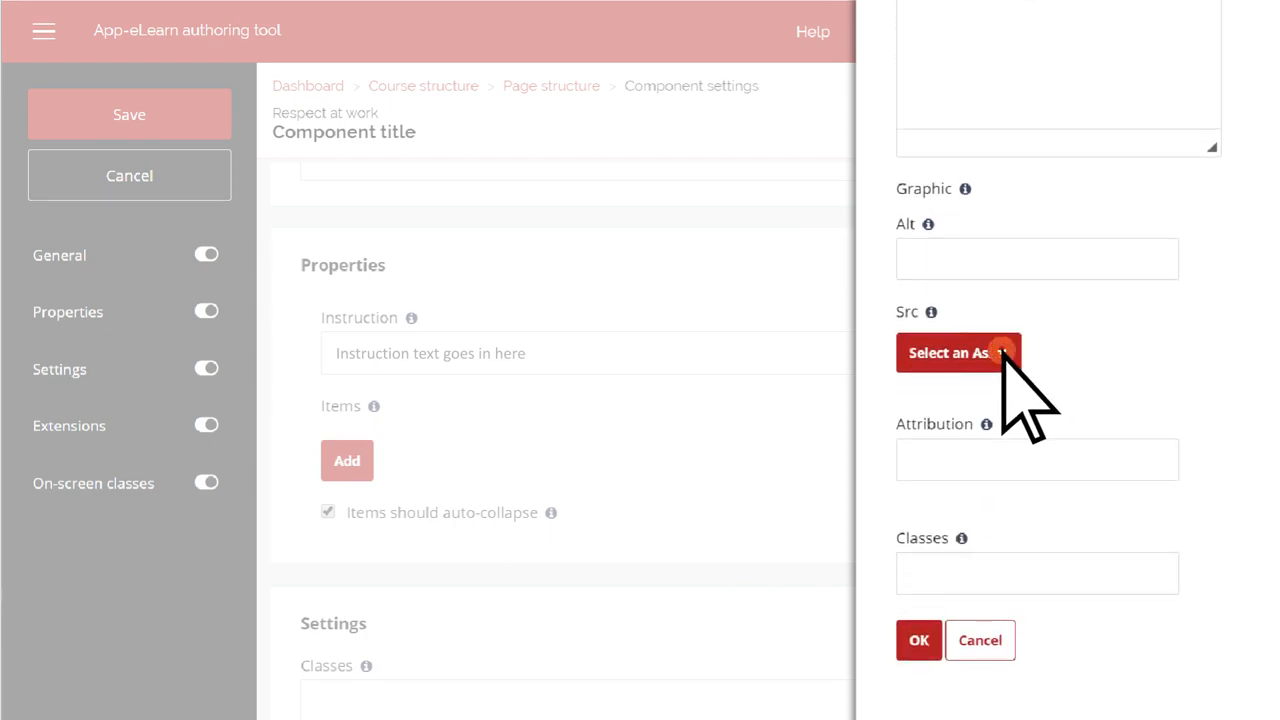
pyautogui.click(948, 352)
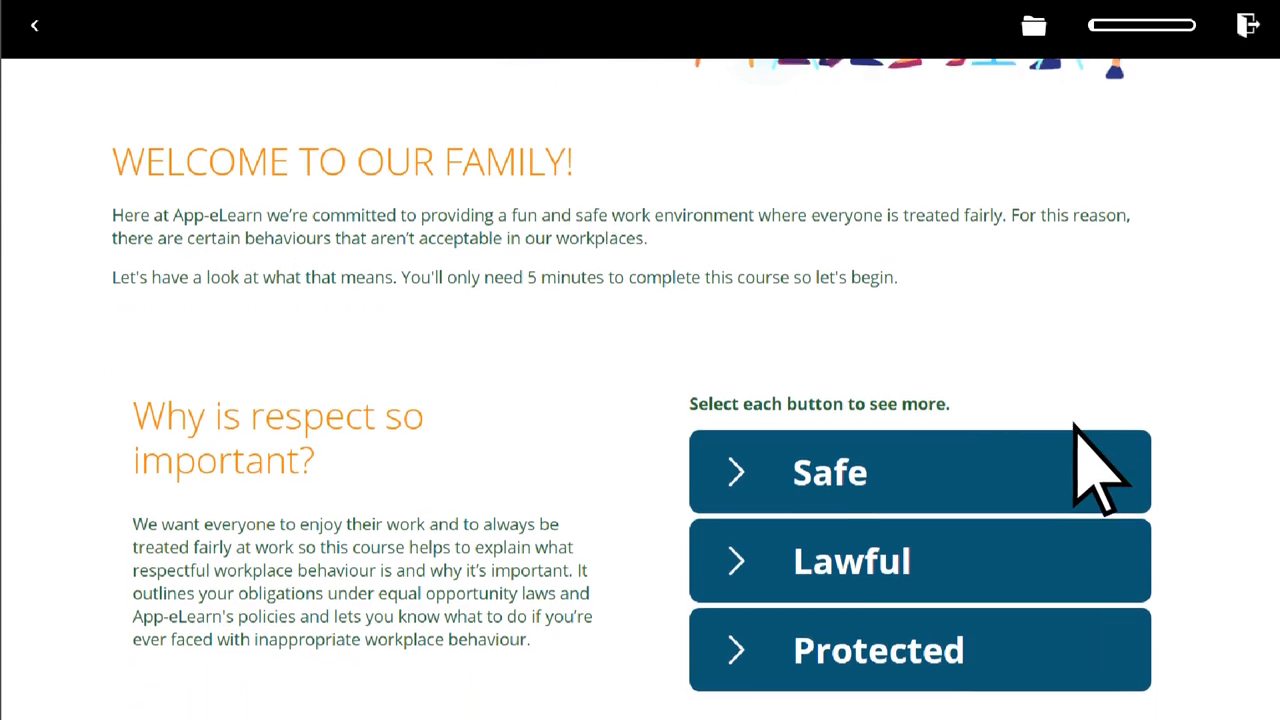
# - Expand an accordion section in the preview, then continue from the Welcome page
pyautogui.click(830, 472)
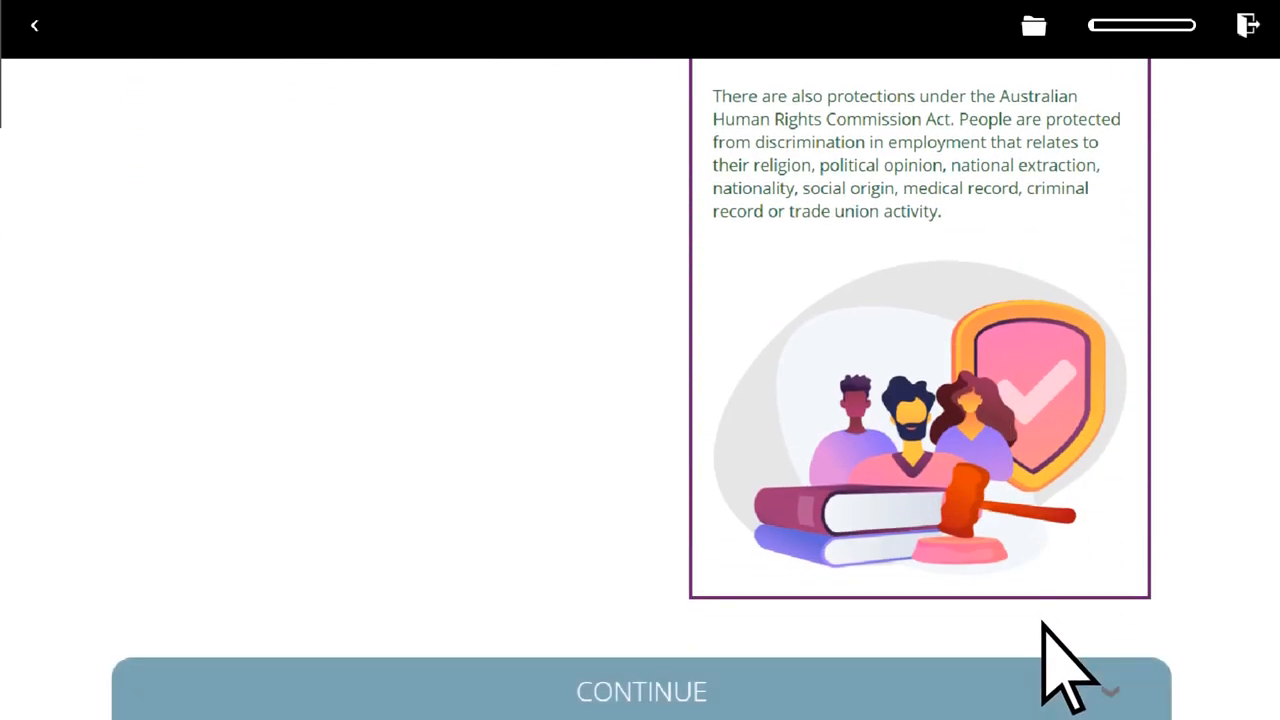
pyautogui.click(641, 691)
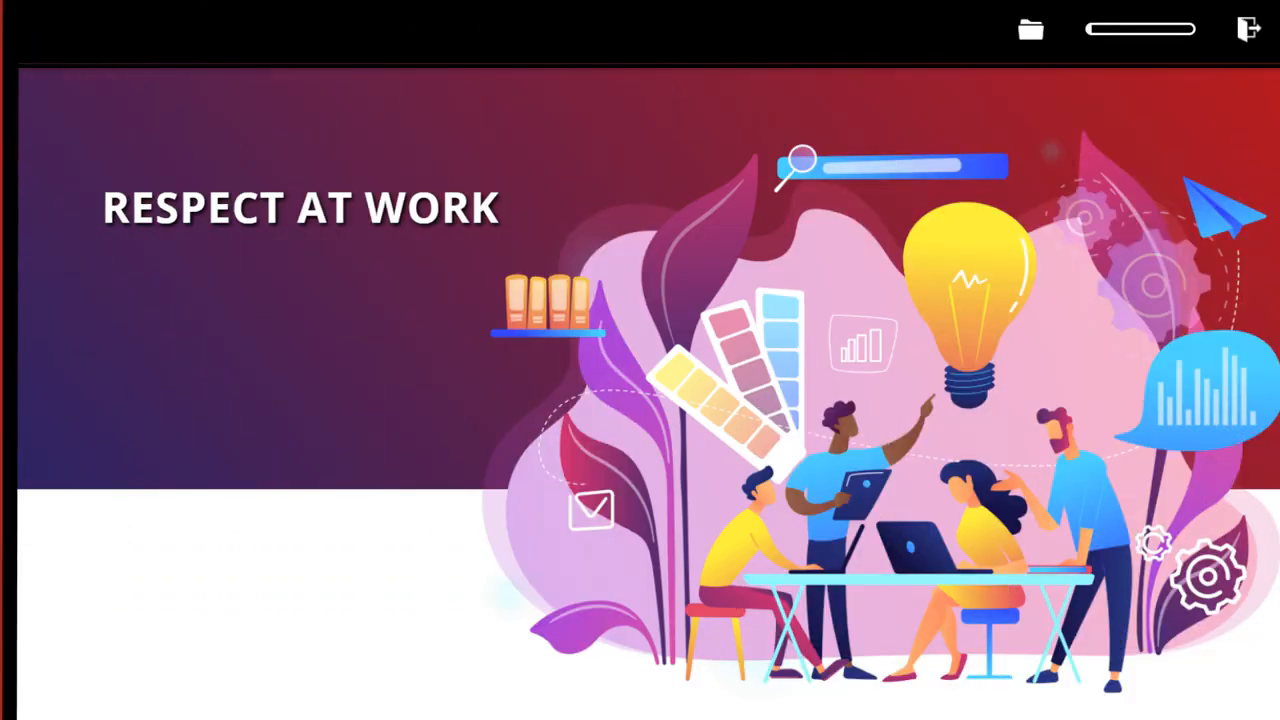